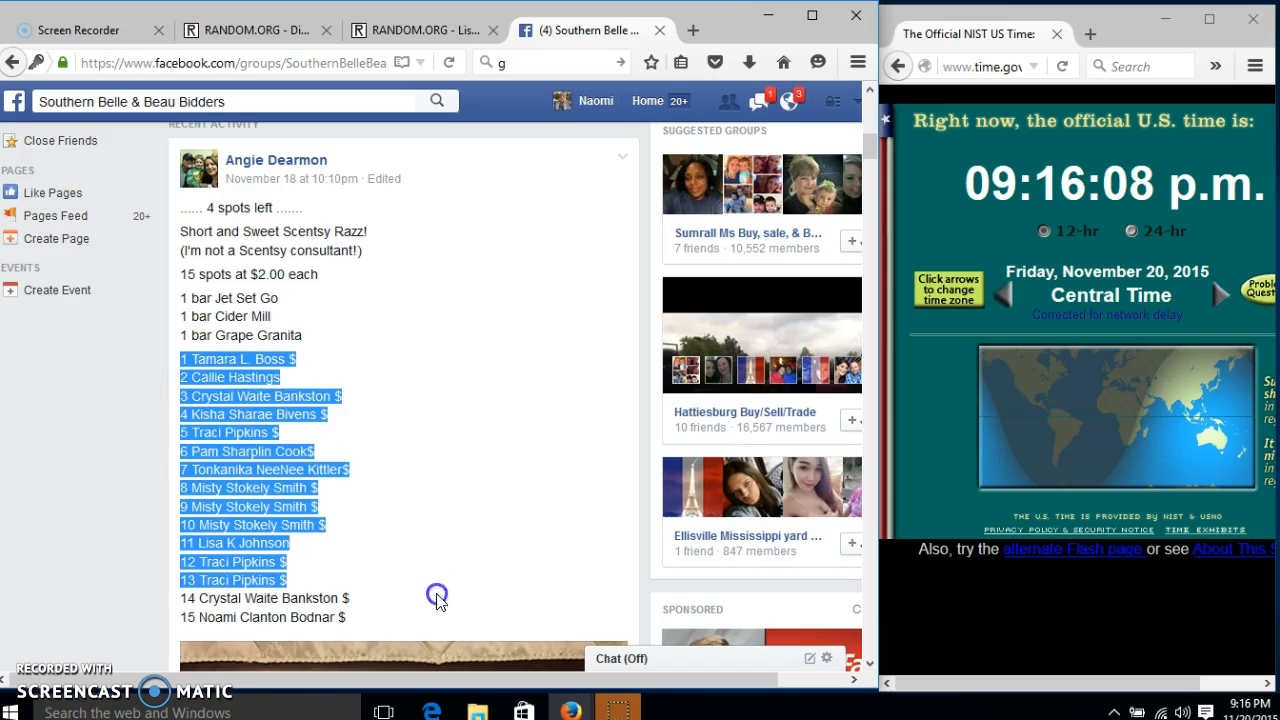
Copy the 15 Facebook raffle entrants, then roll two virtual dice on RANDOM.ORG.
{"action": "right_click", "coordinate": [437, 597]}
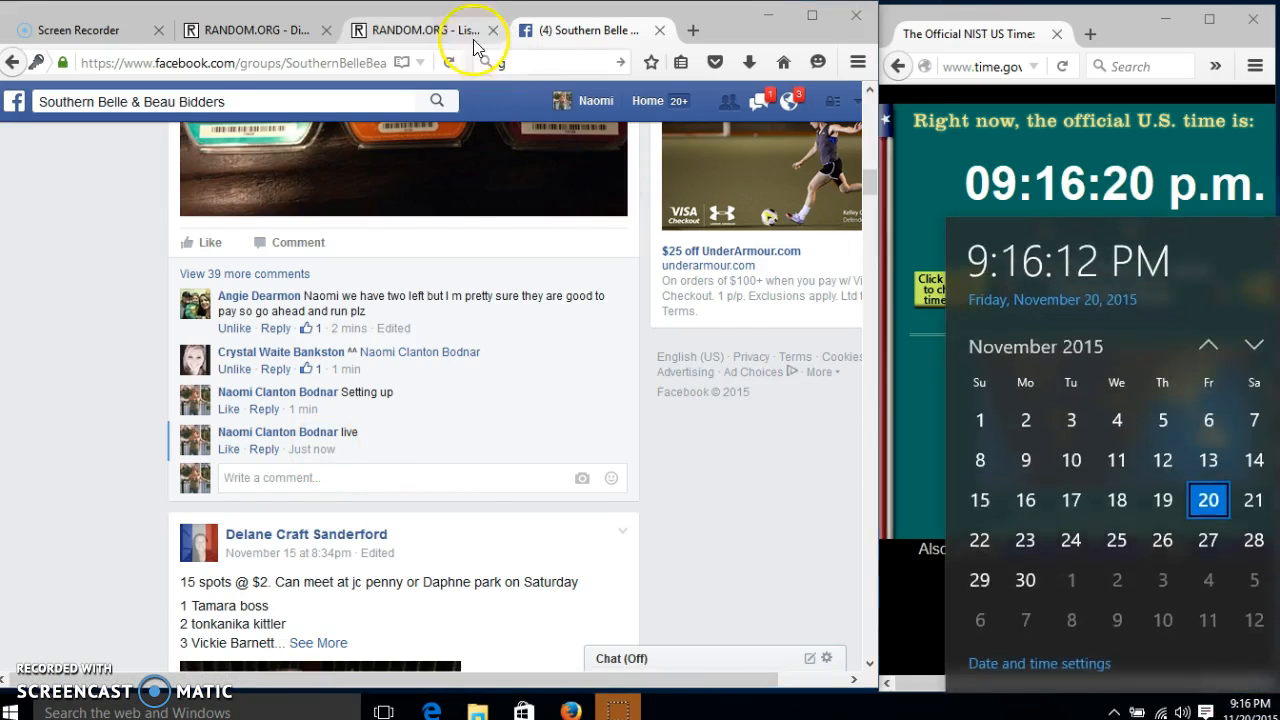
{"action": "left_click", "coordinate": [400, 30]}
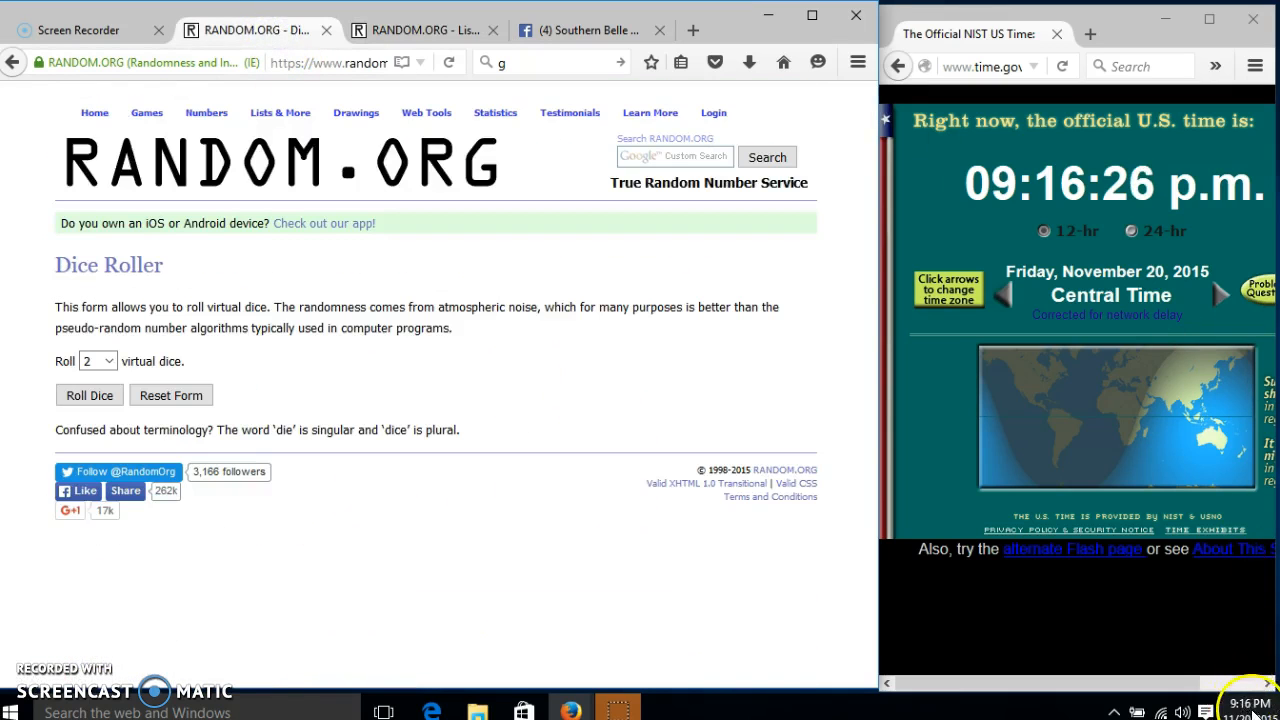
{"action": "left_click", "coordinate": [89, 395]}
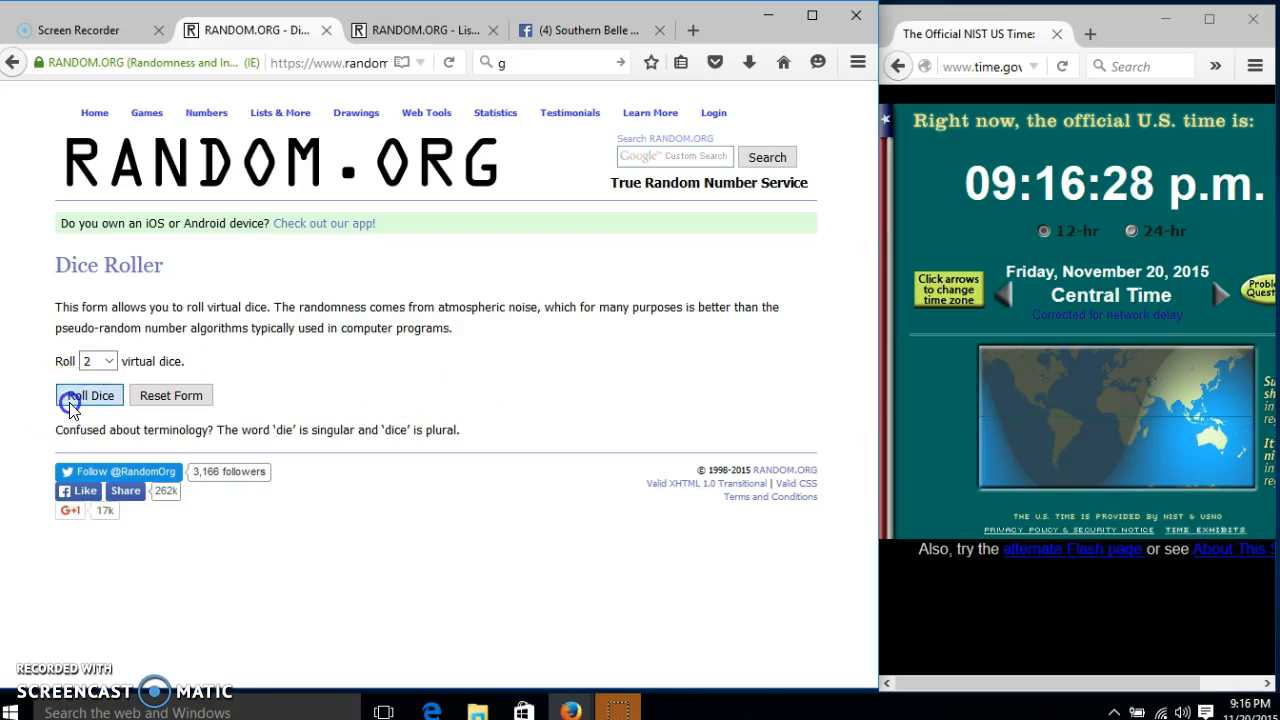
{"action": "left_click", "coordinate": [88, 395]}
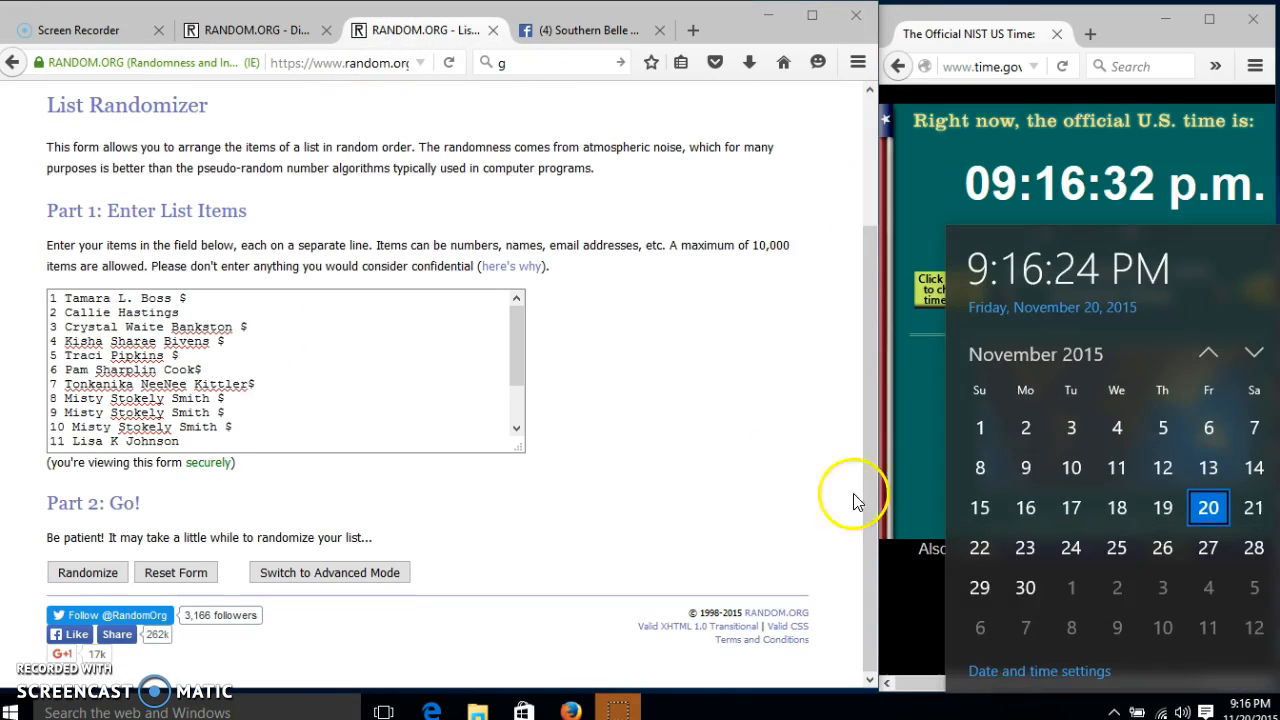
Shuffle the 15-entrant list three times with Randomize and two Again! clicks.
{"action": "left_click", "coordinate": [87, 572]}
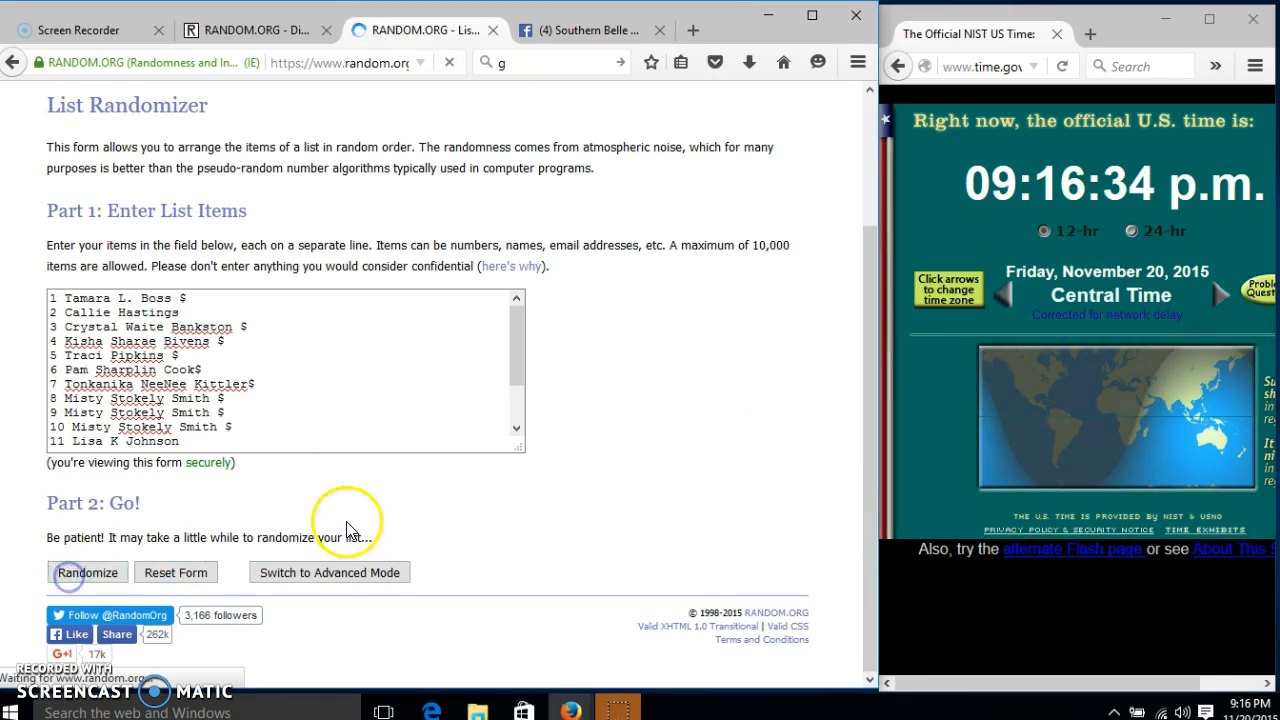
{"action": "left_click", "coordinate": [87, 572]}
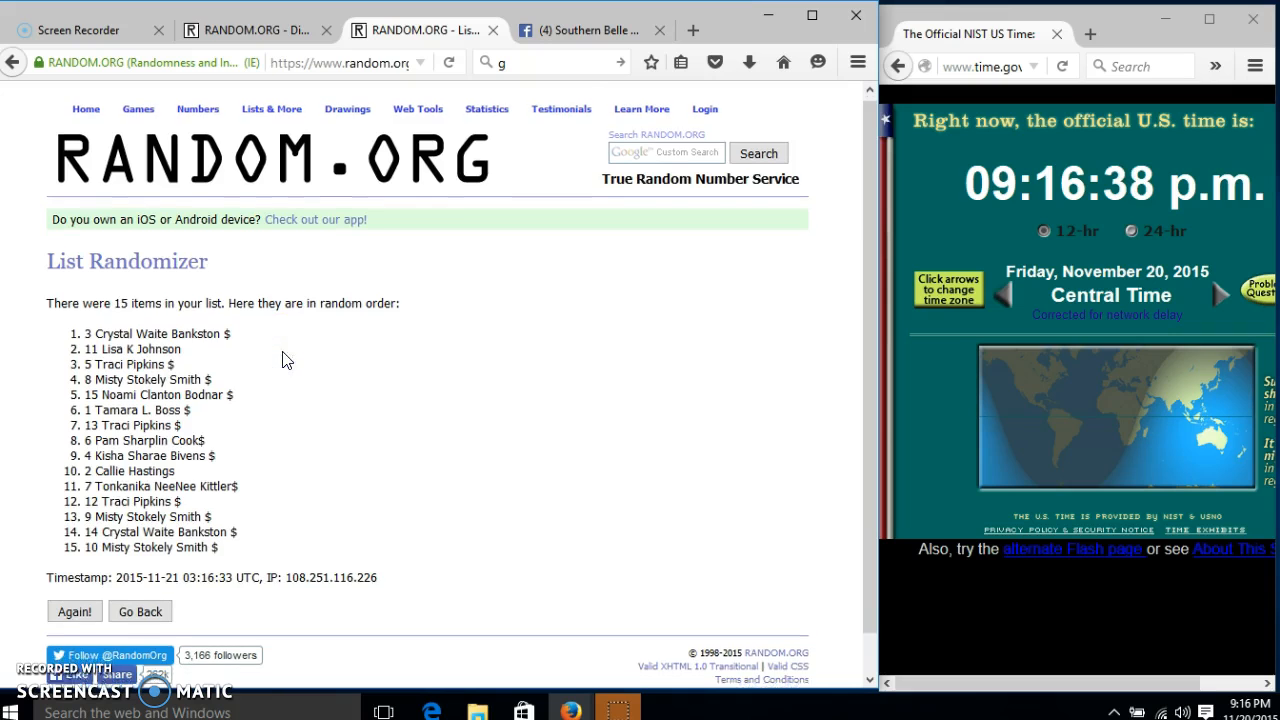
{"action": "left_click", "coordinate": [255, 30]}
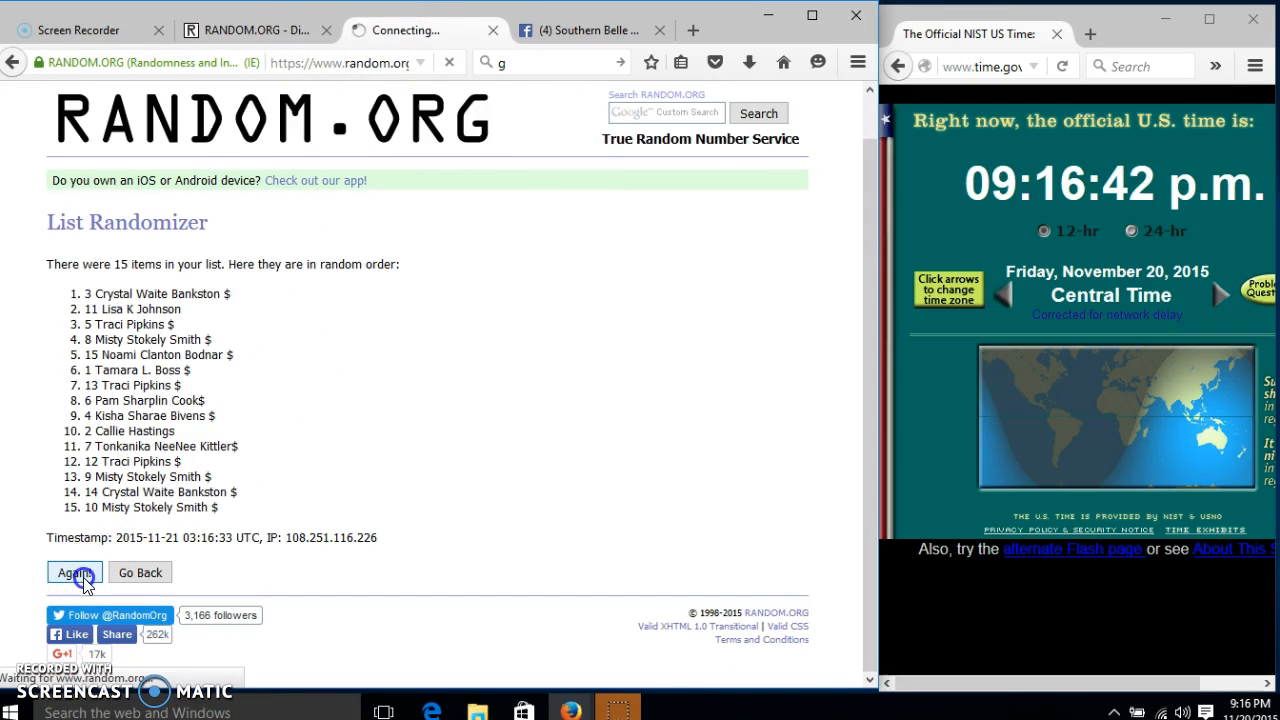
{"action": "left_click", "coordinate": [74, 572]}
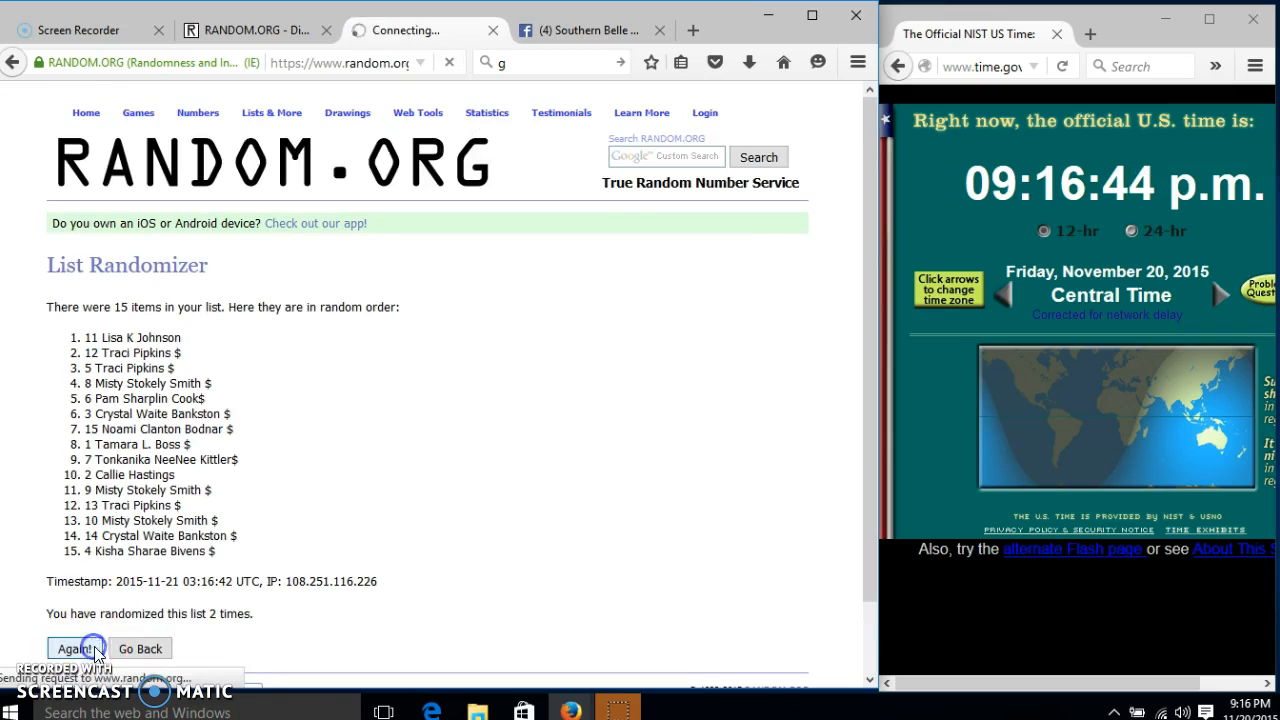
{"action": "left_click", "coordinate": [74, 648]}
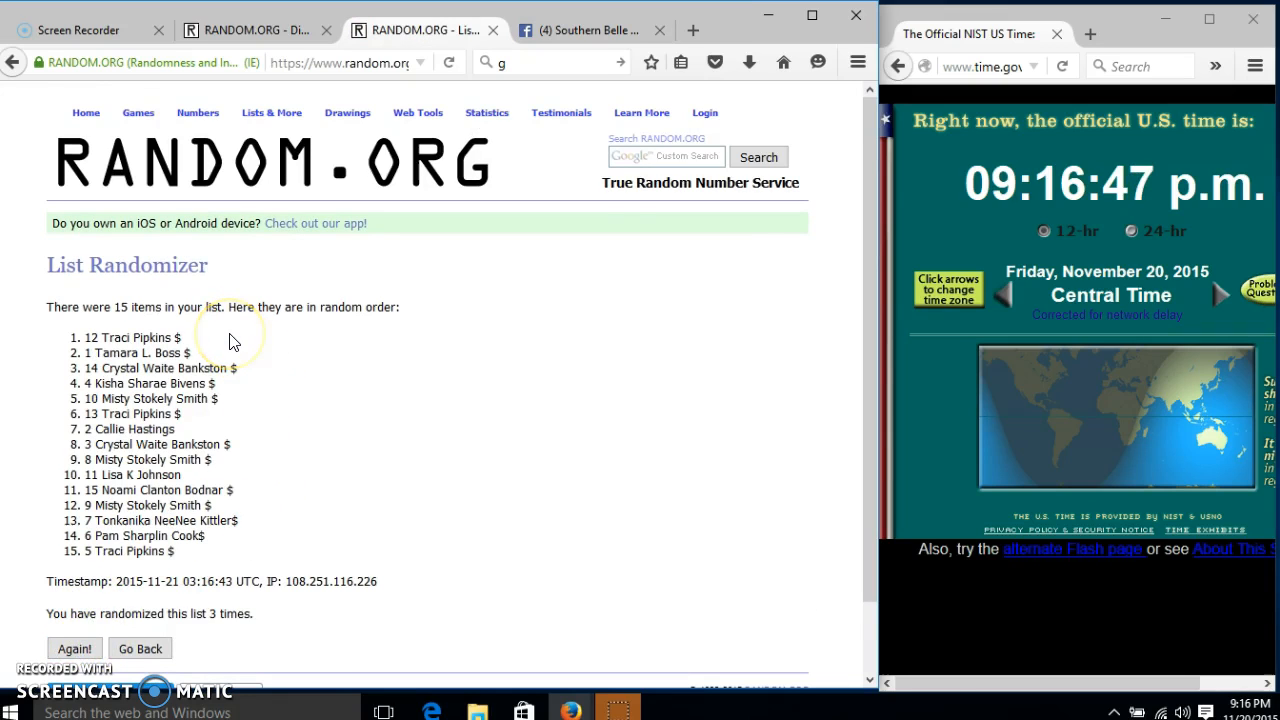
{"action": "mouse_move", "coordinate": [230, 517]}
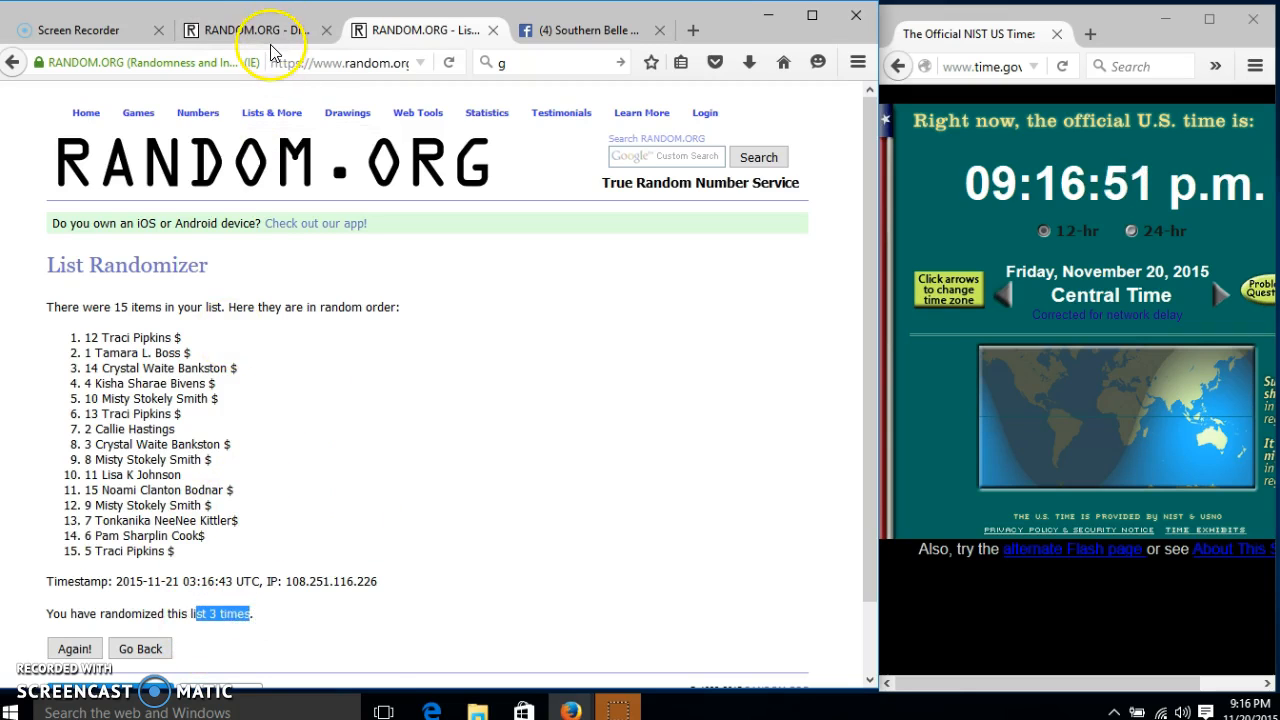
{"action": "left_click", "coordinate": [420, 30]}
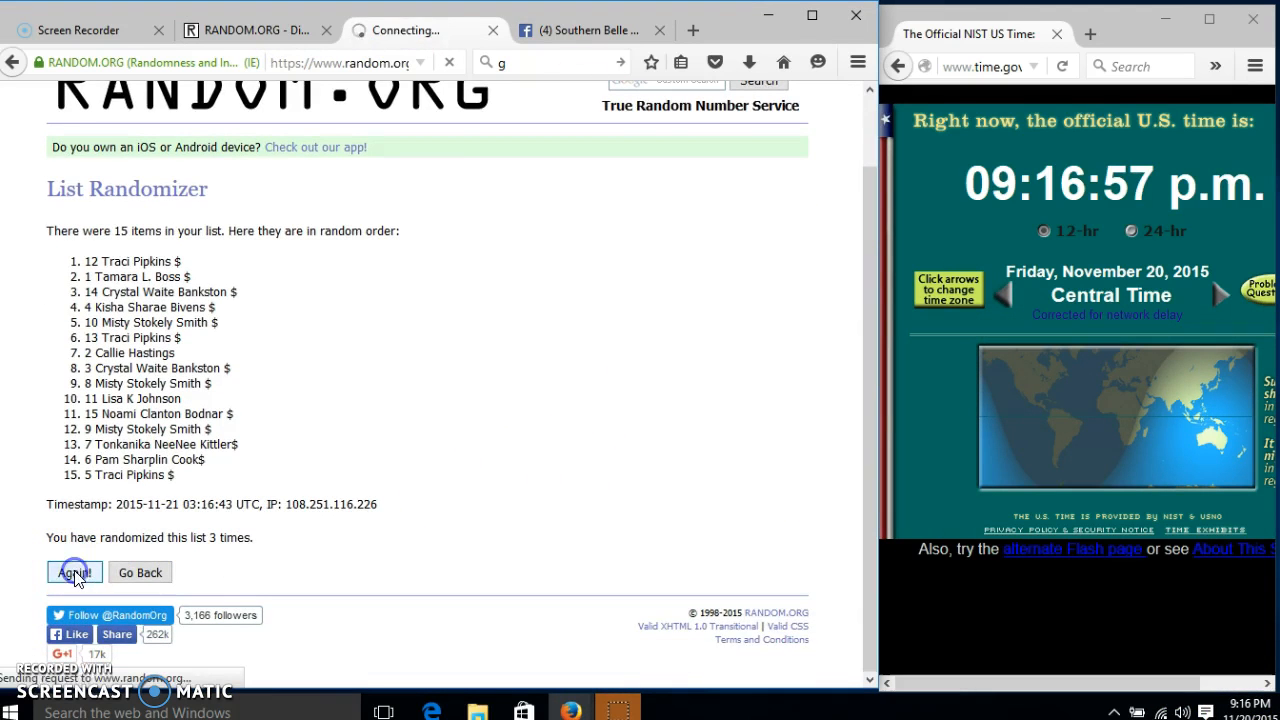
{"action": "left_click", "coordinate": [74, 571]}
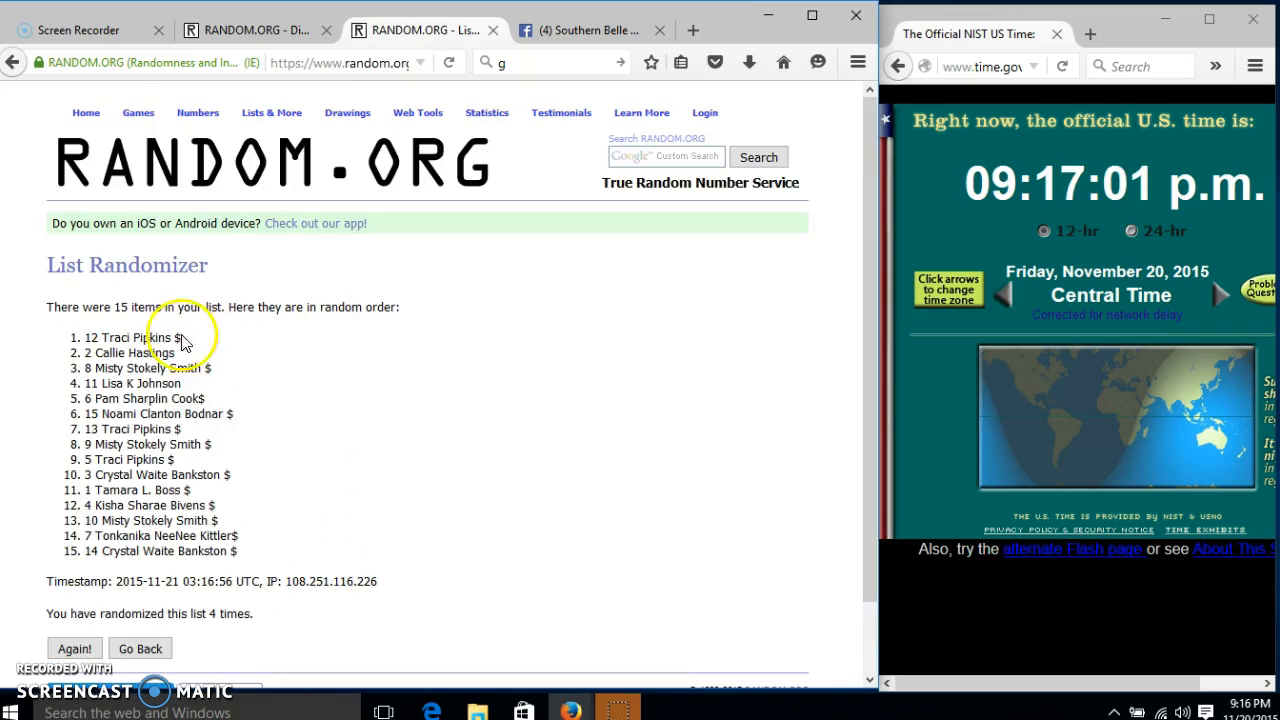
{"action": "double_click", "coordinate": [133, 307]}
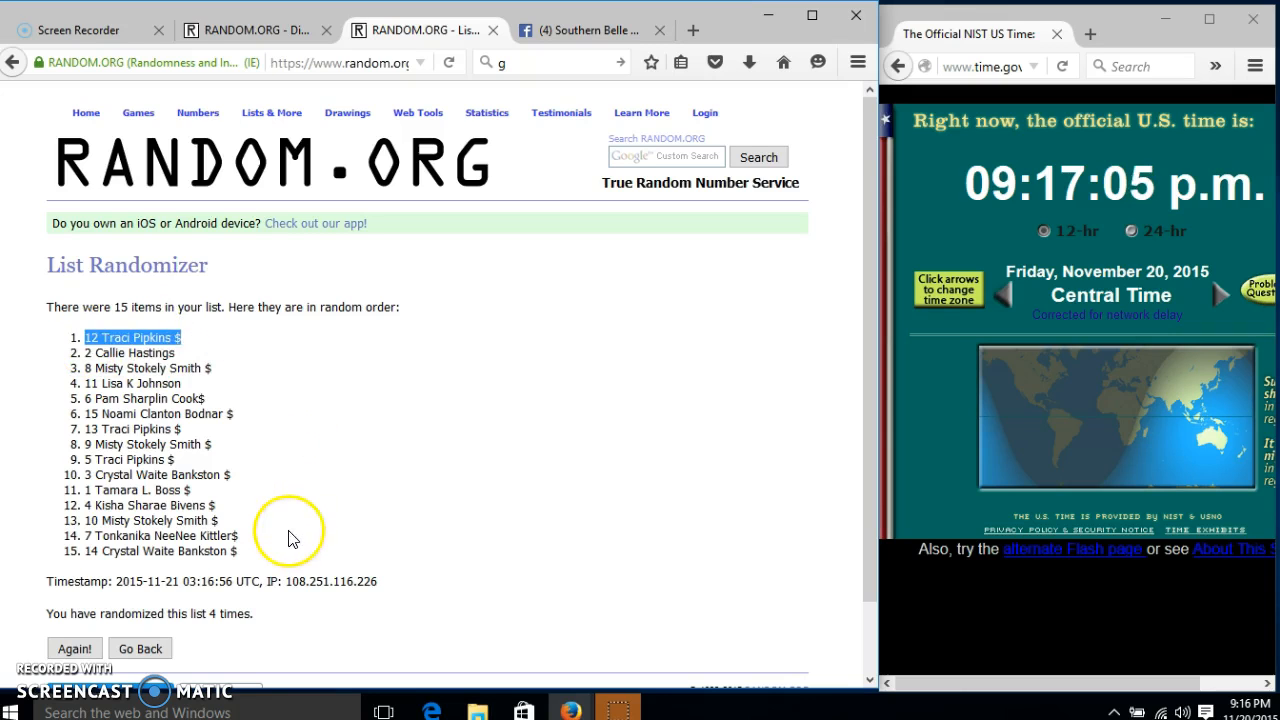
Return to the Southern Belle Facebook group post.
{"action": "scroll", "scroll_direction": "down", "scroll_amount": 3}
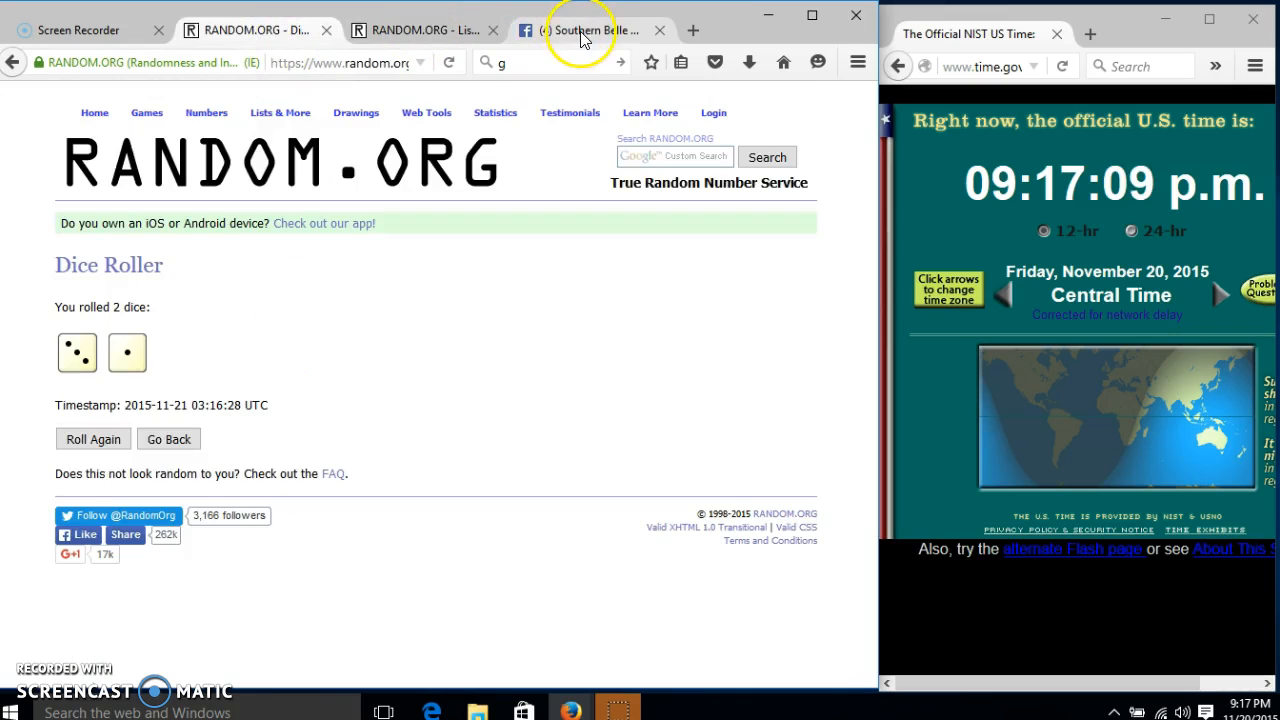
{"action": "left_click", "coordinate": [585, 30]}
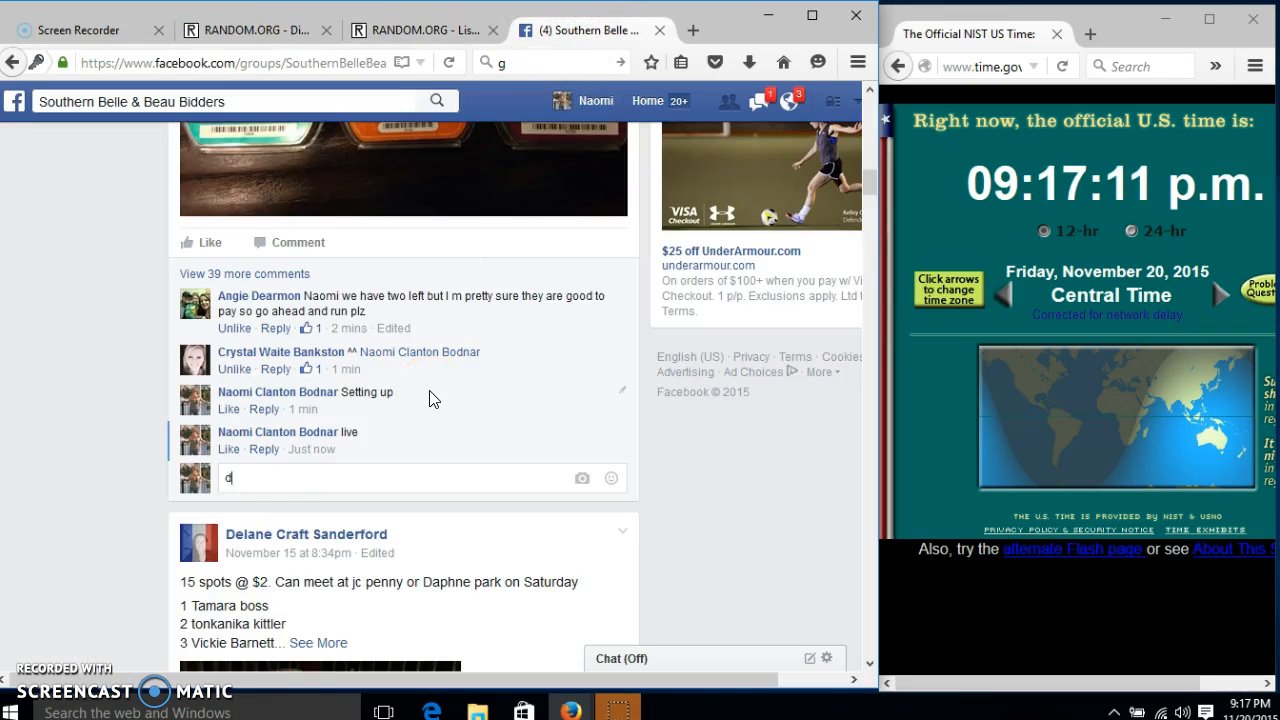